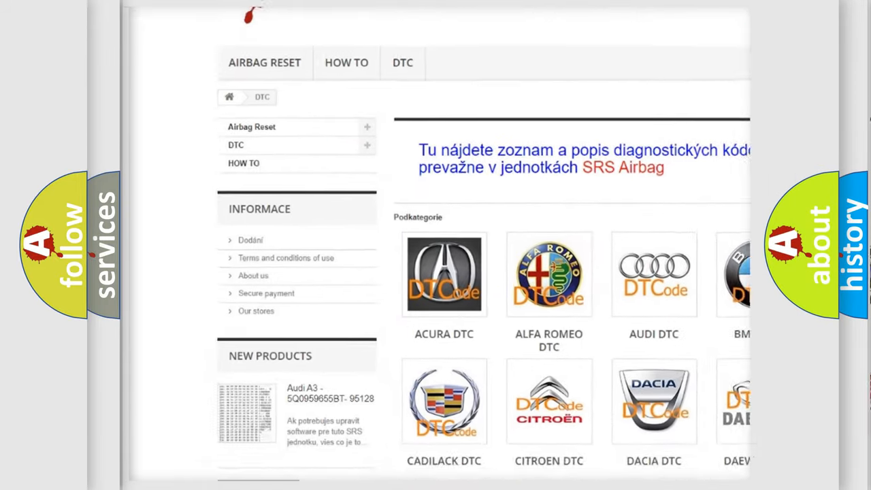
{"action": "scroll", "scroll_direction": "down", "scroll_amount": 3}
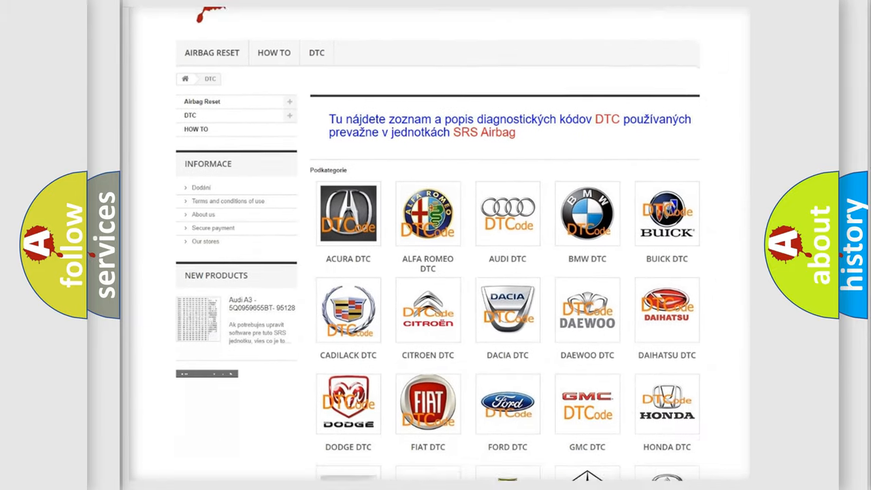
{"action": "scroll", "scroll_direction": "down", "scroll_amount": 3}
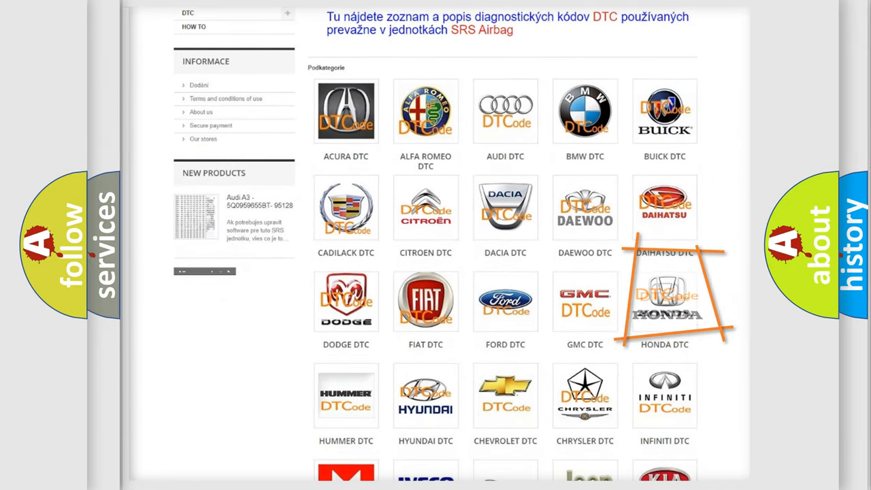